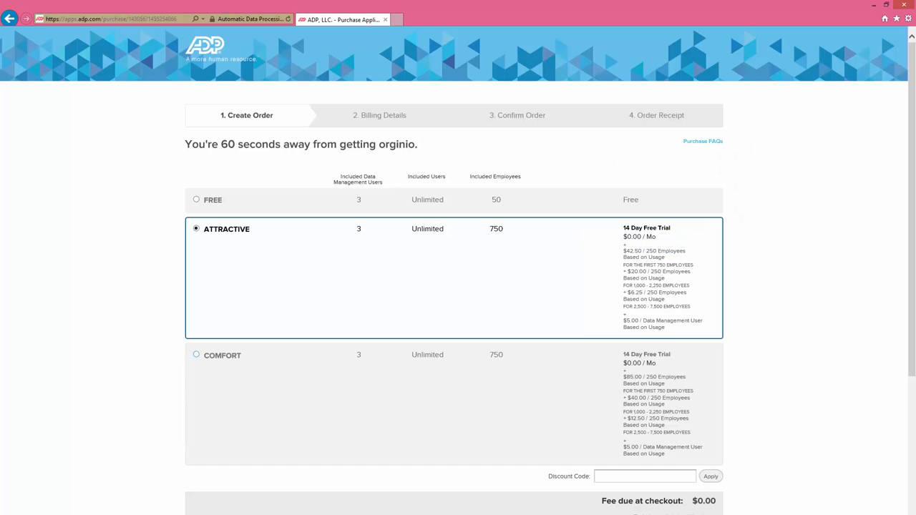
Step: Choose the COMFORT edition ($0.00 due) and continue toward billing details
left_click(196, 355)
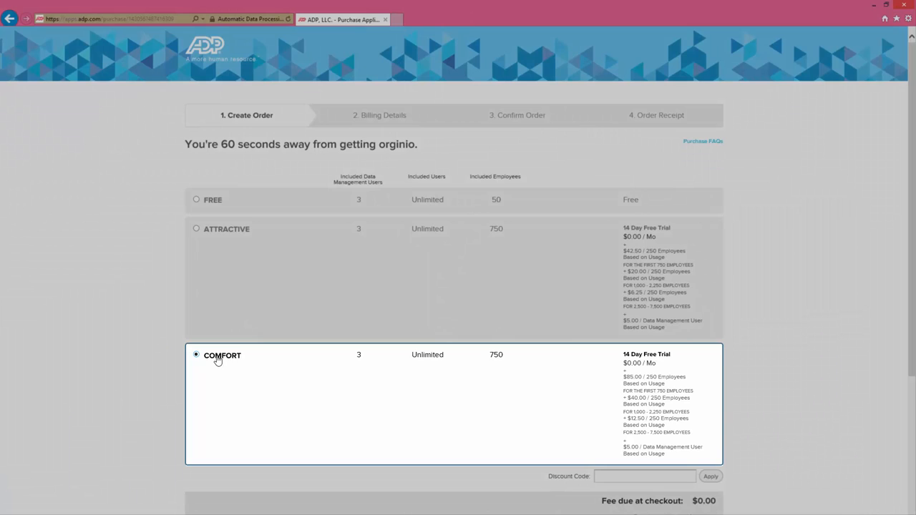
scroll("down", 3)
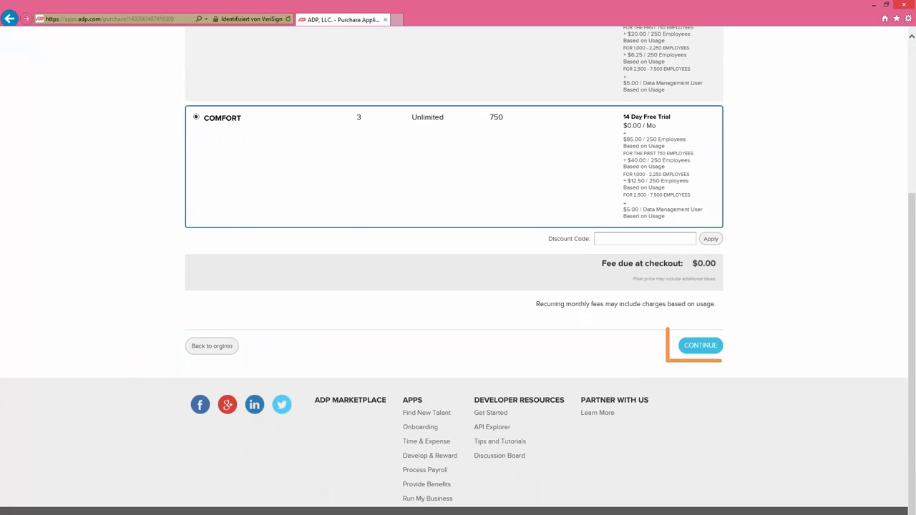
left_click(700, 345)
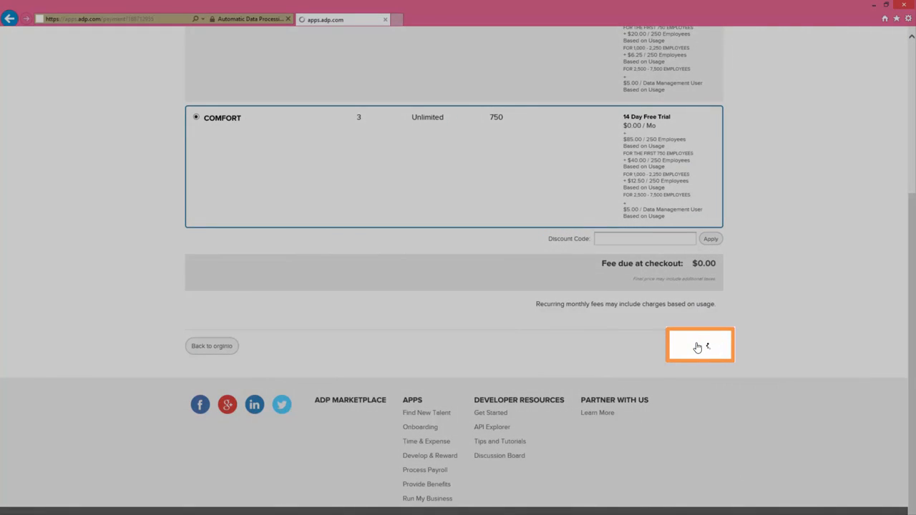
Step: Accept the terms of service and place the orginio Comfort order, reaching the Order Receipt
left_click(698, 345)
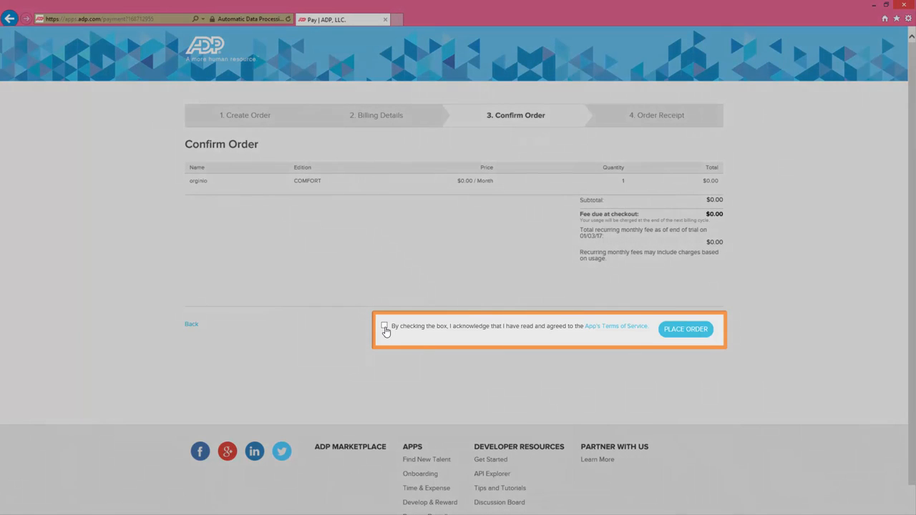
left_click(384, 327)
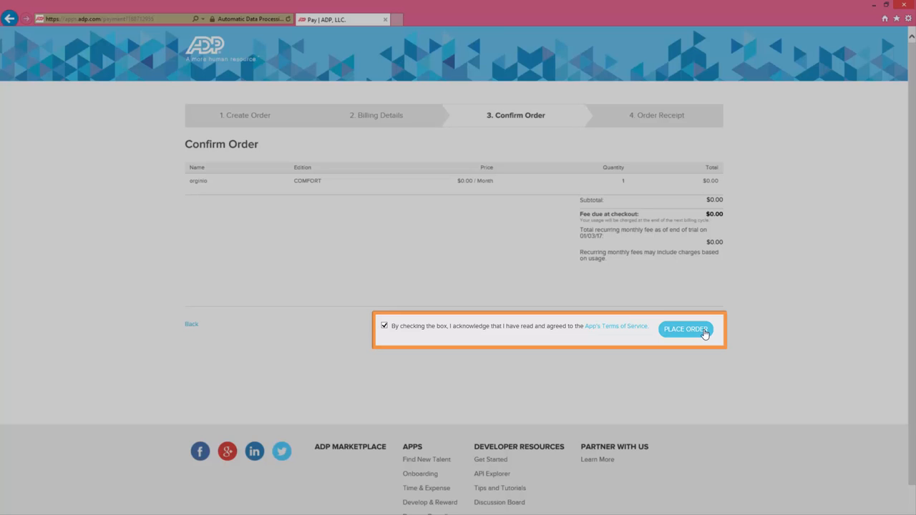
left_click(684, 329)
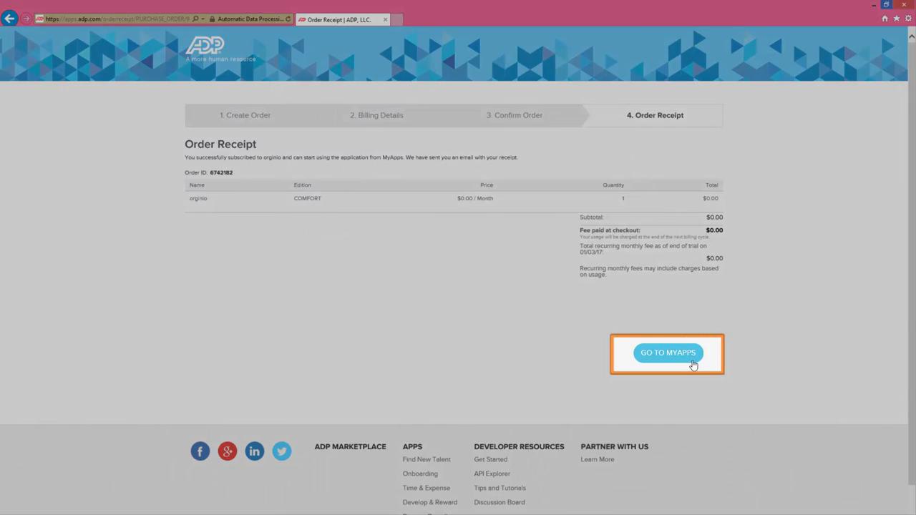
Step: Launch orginio from My Apps and allow it to read basic contact information
left_click(667, 352)
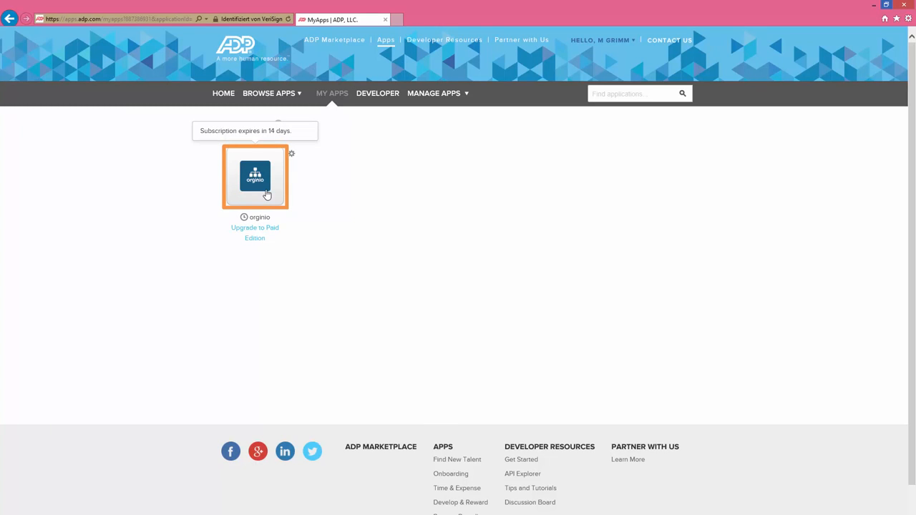
left_click(254, 178)
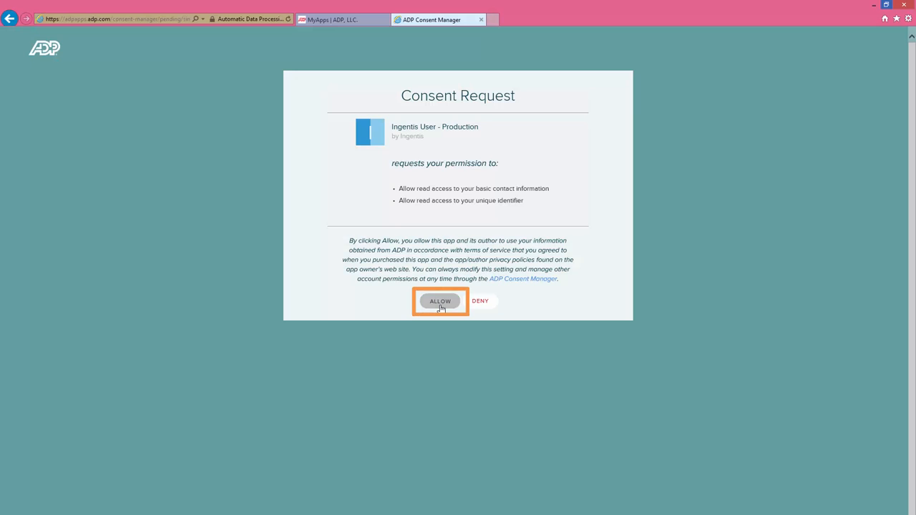
left_click(441, 301)
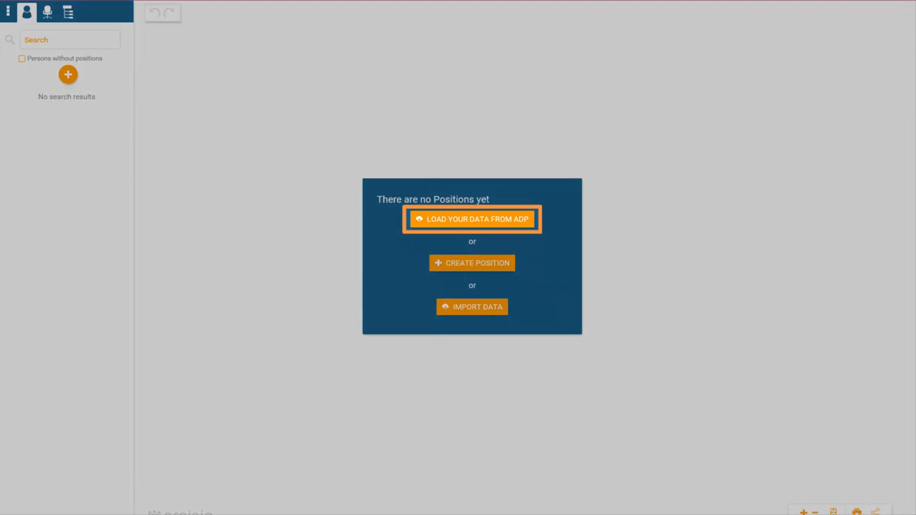
Step: Load the company data from ADP and return to the populated org chart
left_click(472, 219)
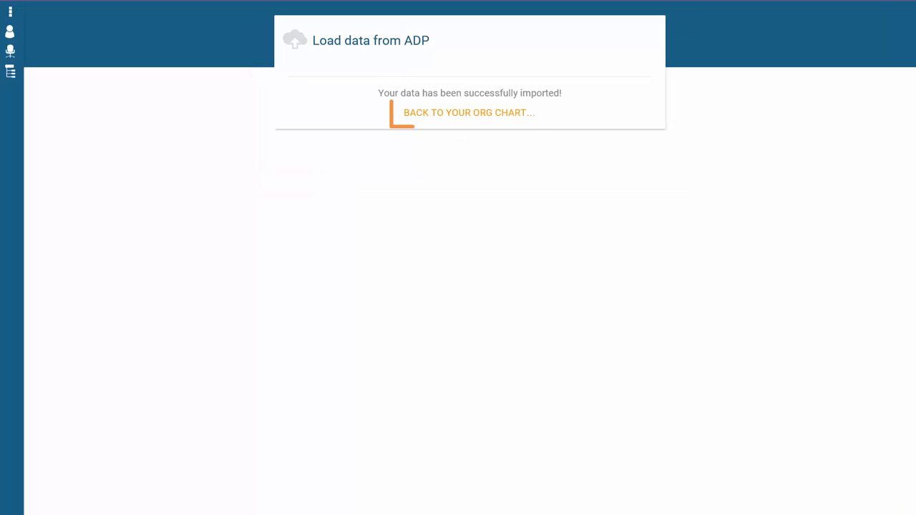
left_click(470, 112)
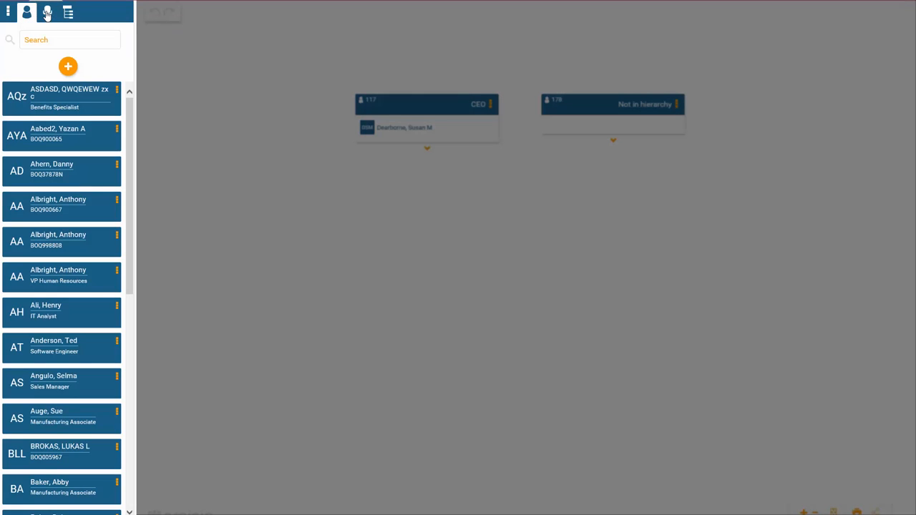
Step: Show the Positions list and expand the CEO box to reveal its direct reports
left_click(46, 11)
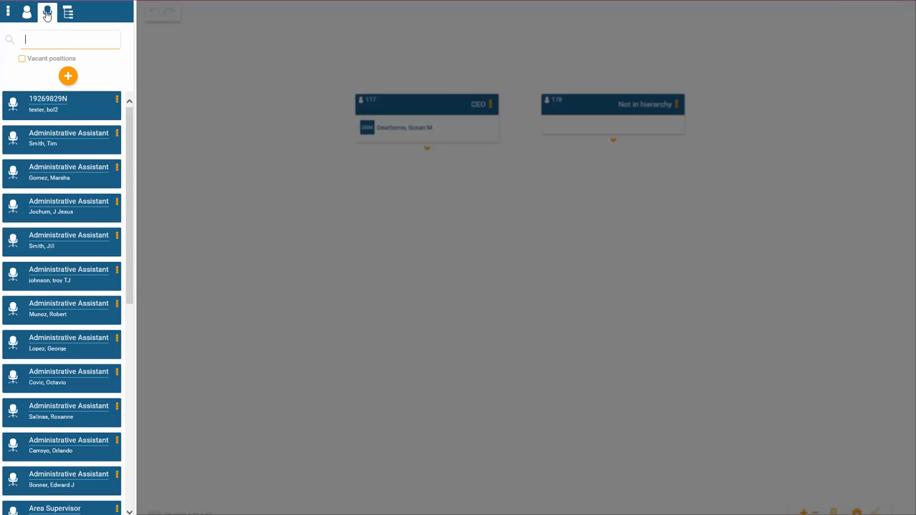
mouse_move(49, 13)
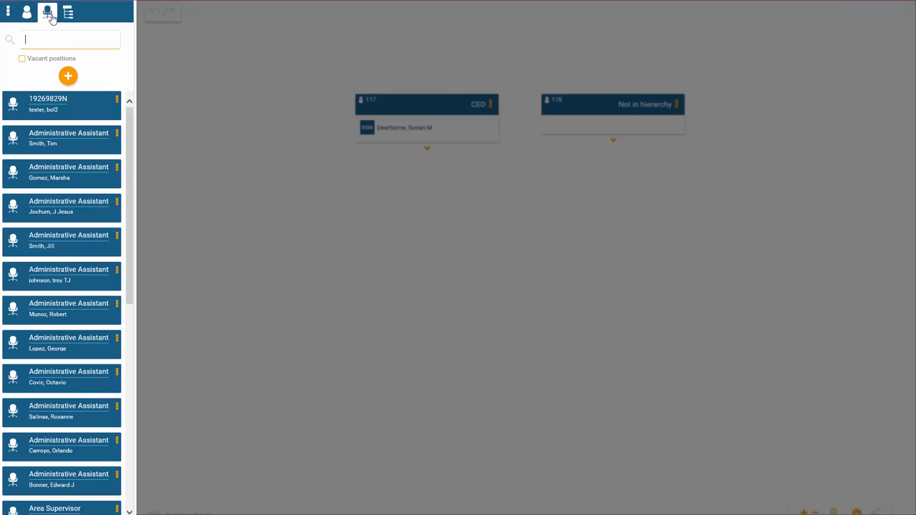
left_click(426, 147)
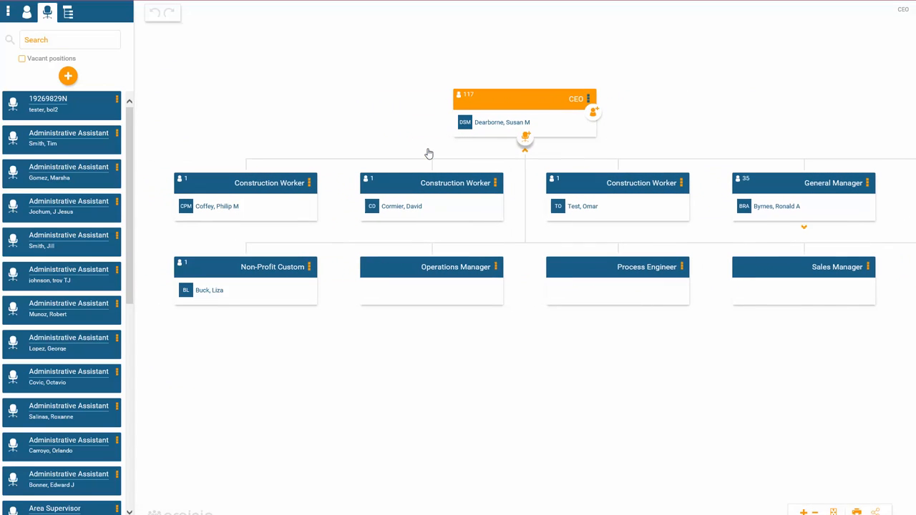